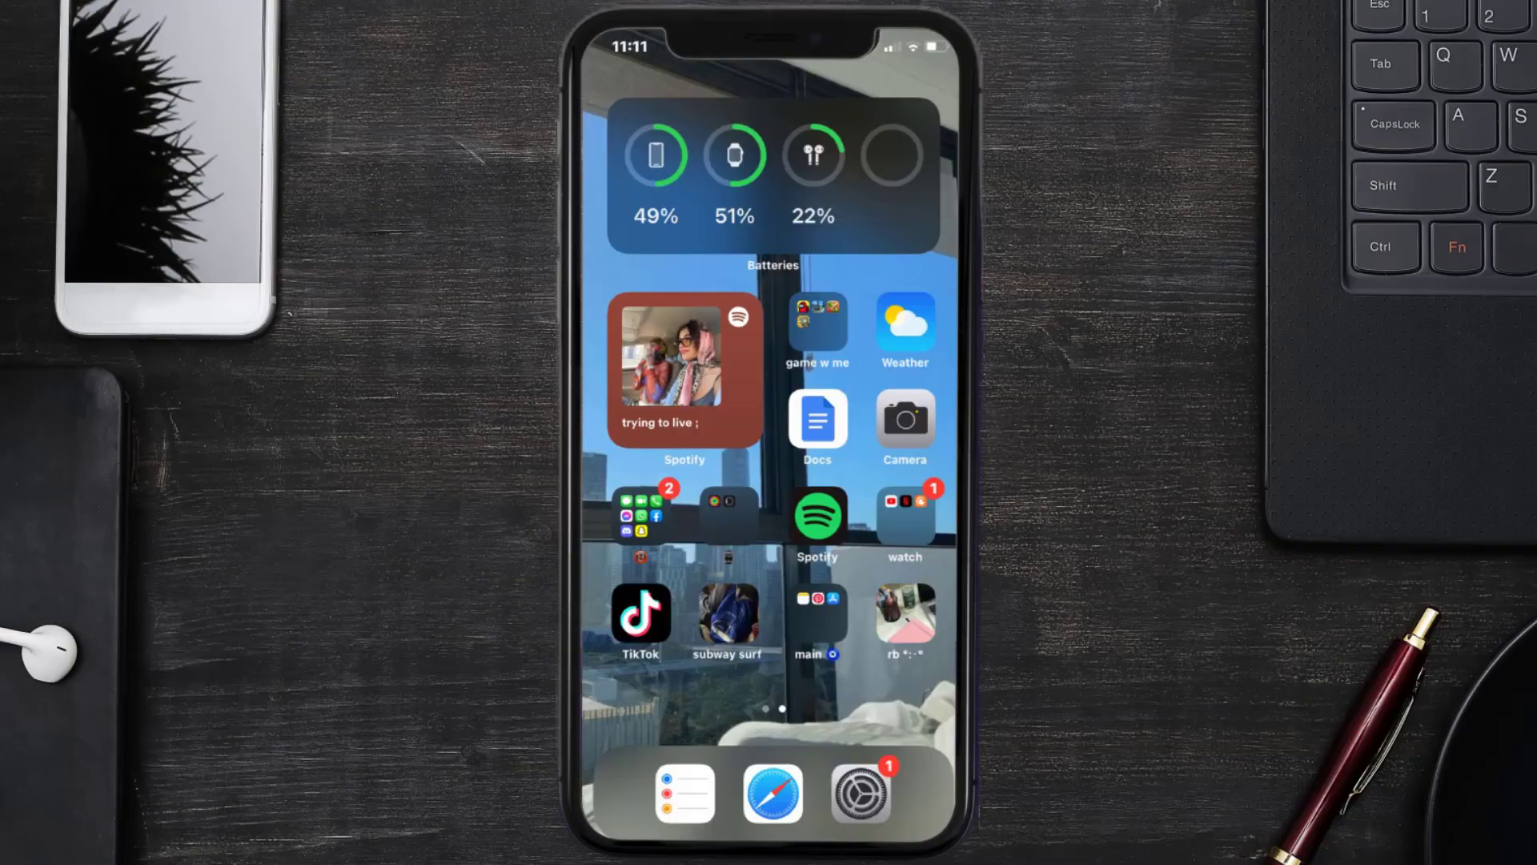
- Search Safari for 'speed test' and start Google's internet speed test
{"action": "left_click", "coordinate": [772, 792]}
{"action": "type", "text": "speed"}
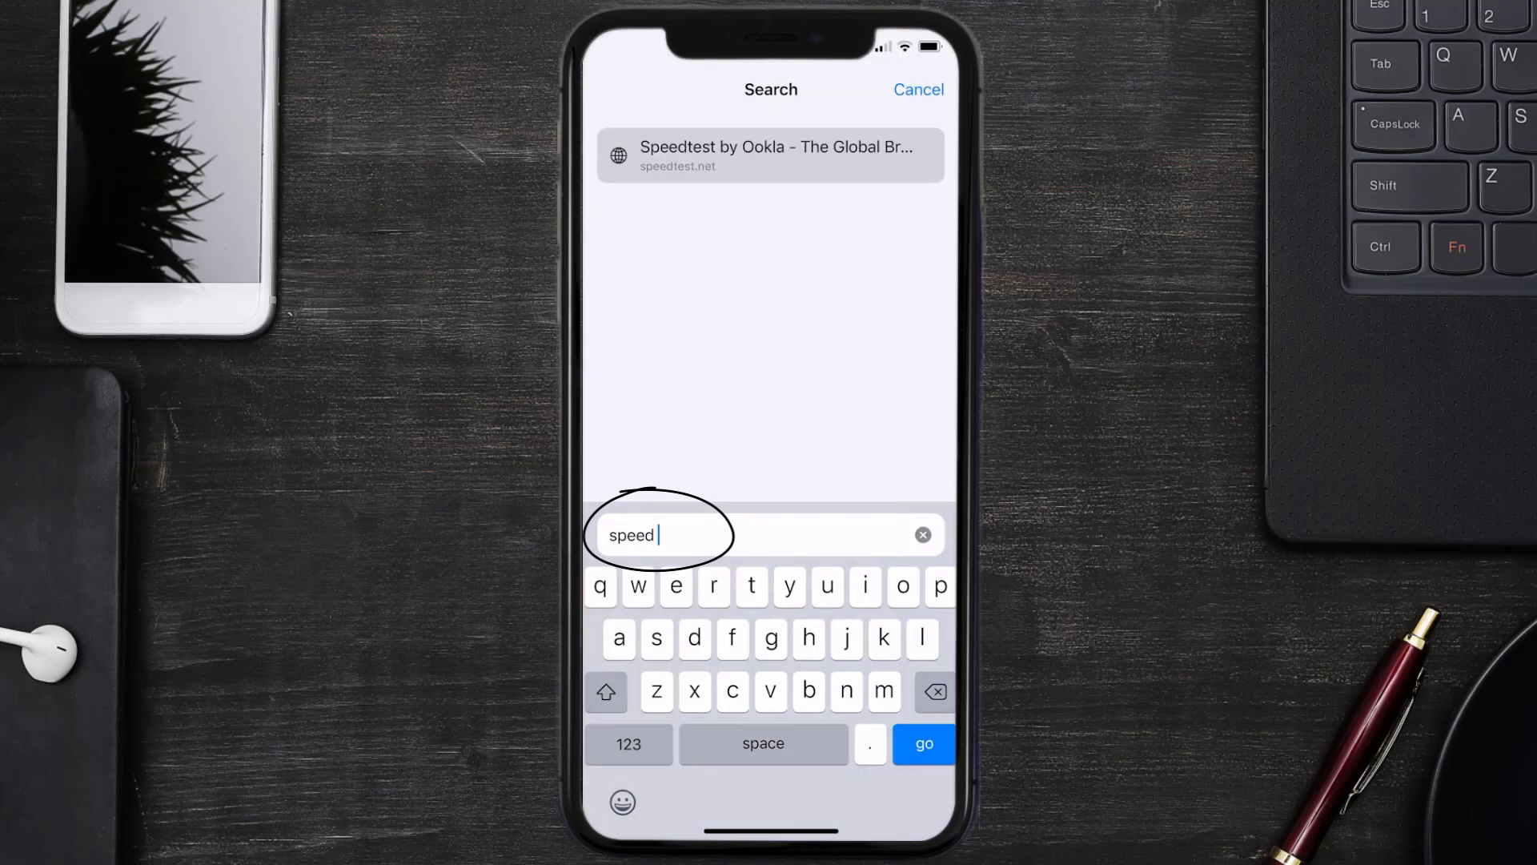
{"action": "left_click", "coordinate": [923, 743]}
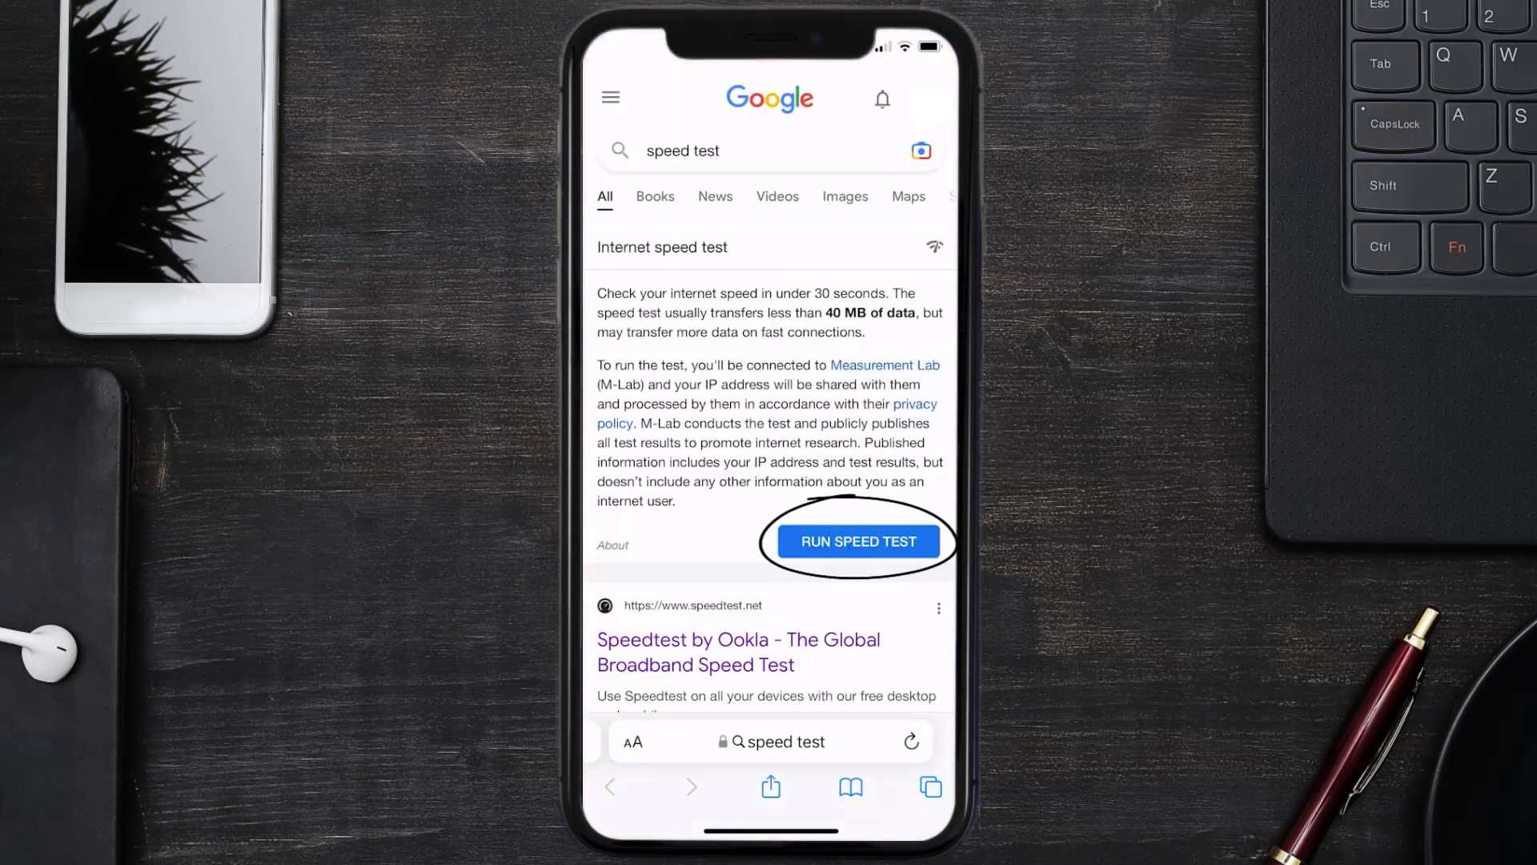
{"action": "left_click", "coordinate": [857, 541]}
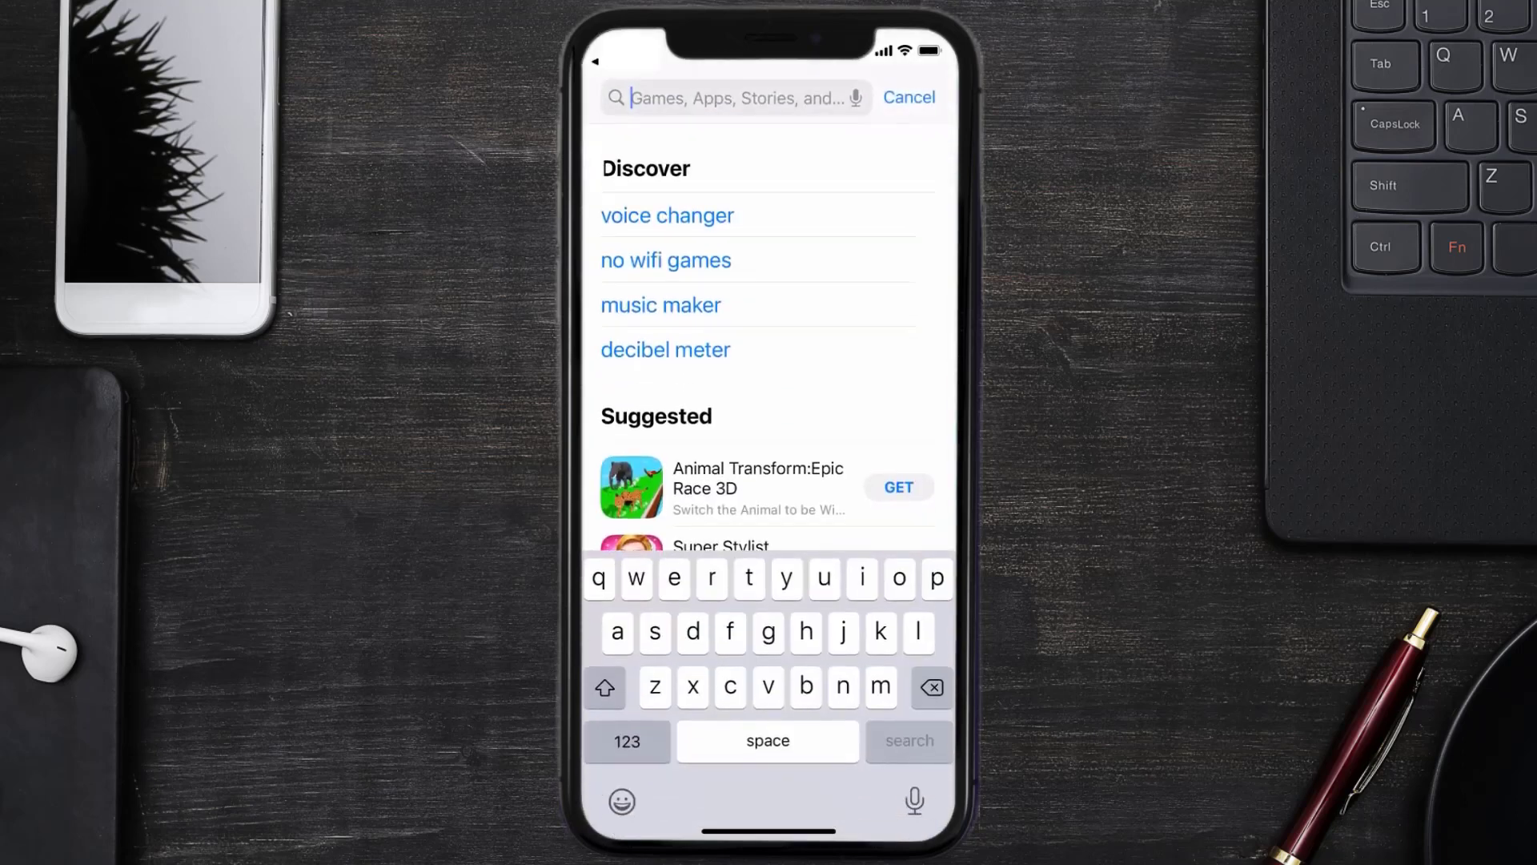
- Search App Store for 'FOX Sports' and start updating FOX Sports: Watch Live
{"action": "type", "text": "FOX Sports"}
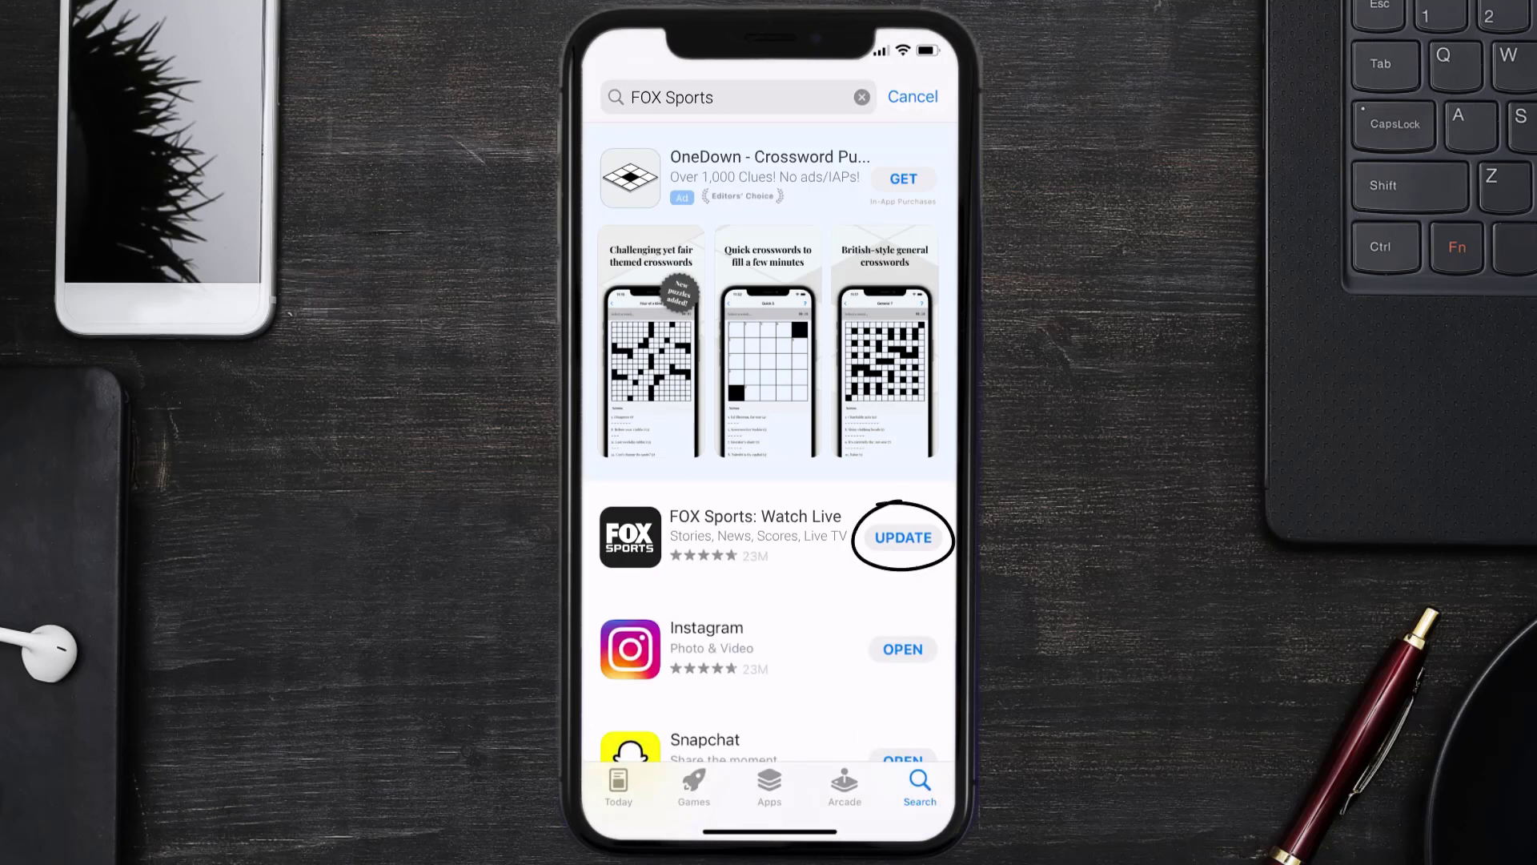
{"action": "left_click", "coordinate": [900, 537]}
{"action": "type", "text": "set"}
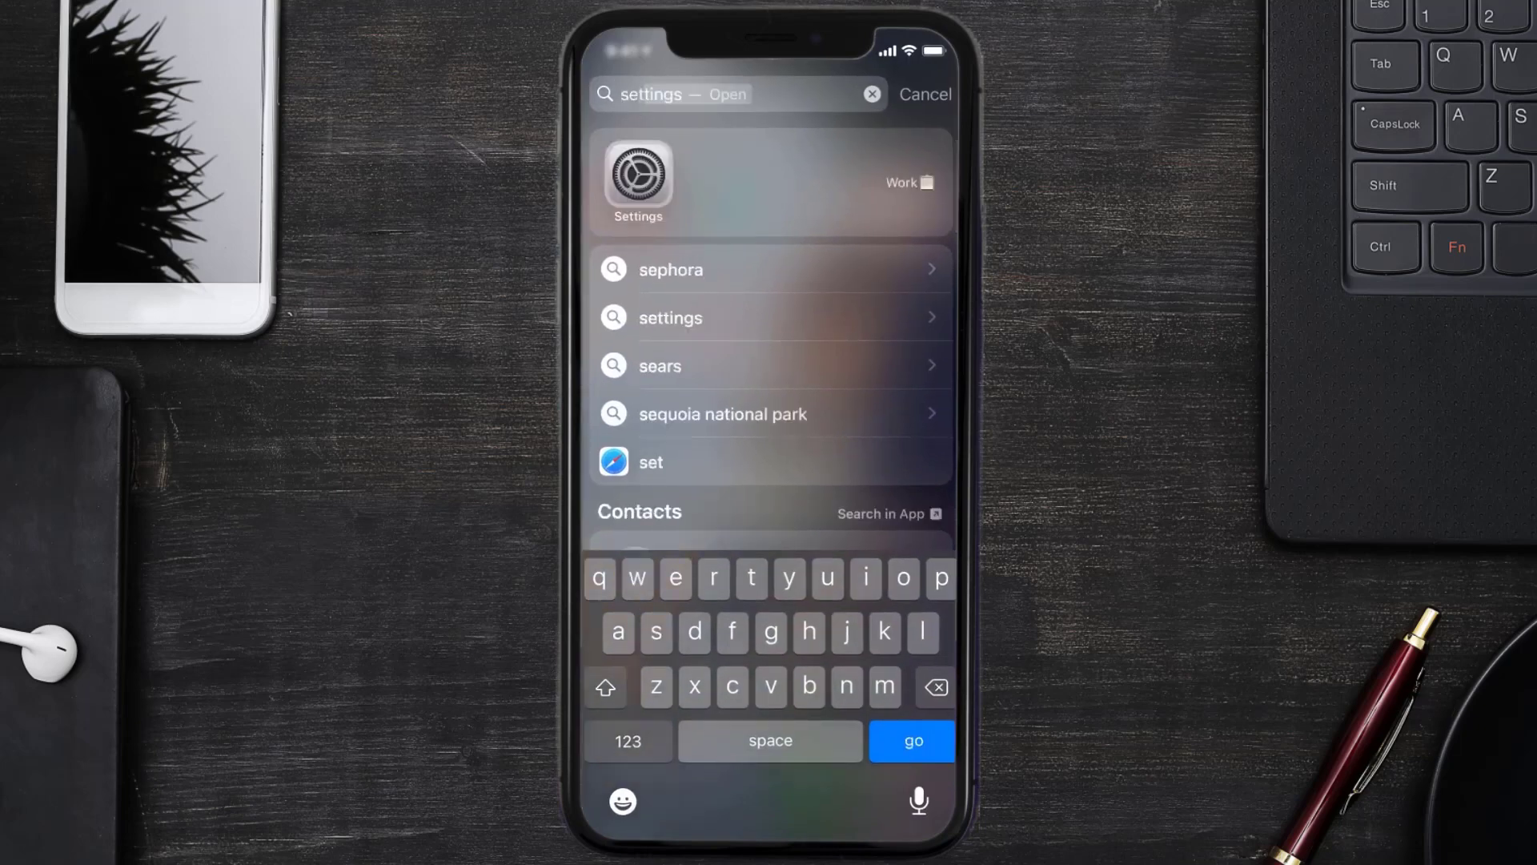
- Open Settings > General > iPhone Storage and view the FOX Sports storage details
{"action": "left_click", "coordinate": [637, 183]}
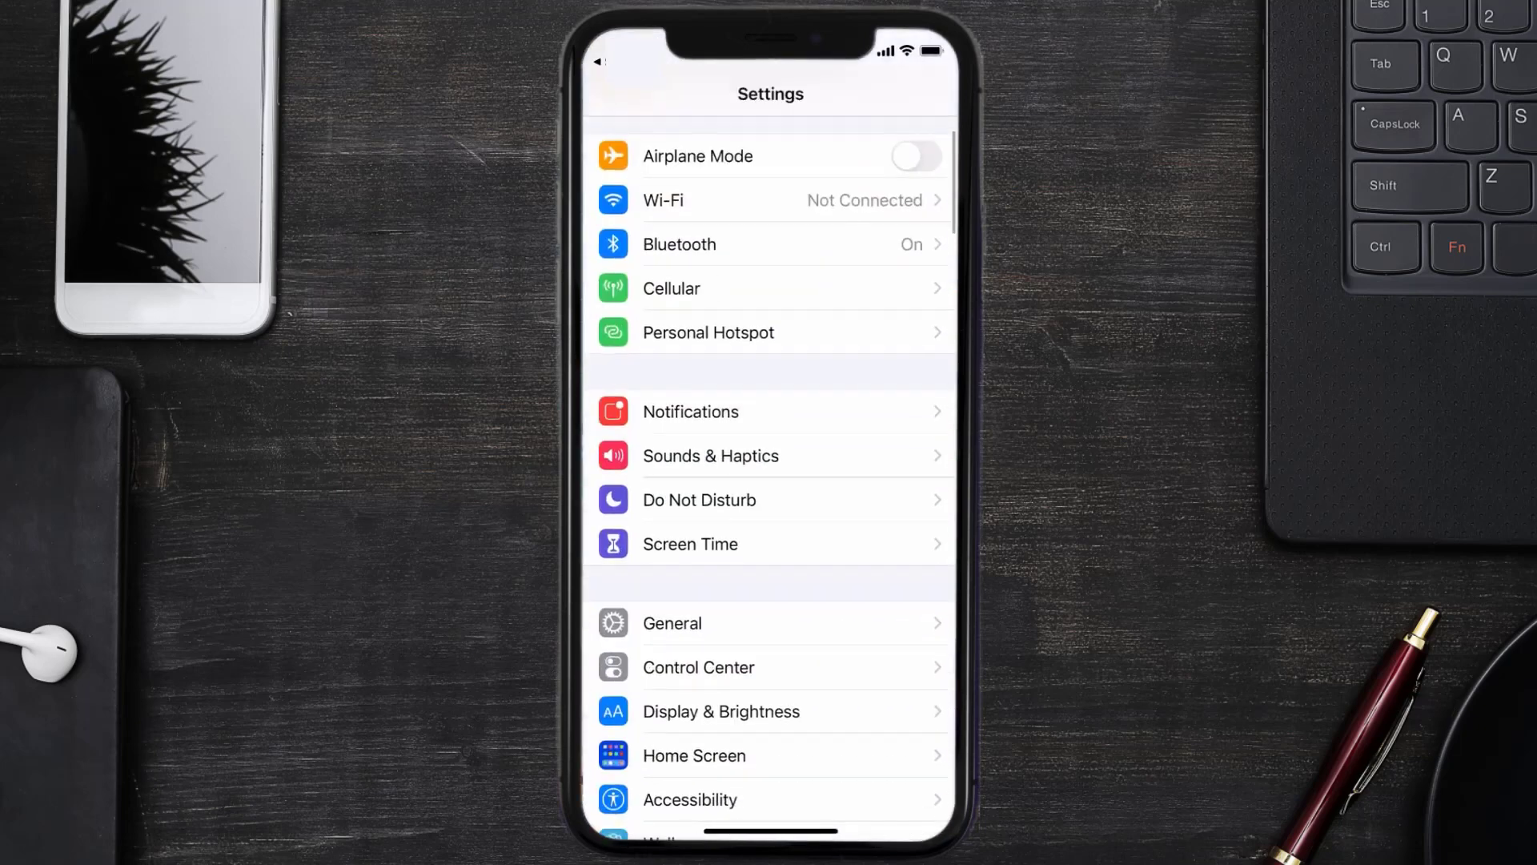
{"action": "scroll", "scroll_direction": "down", "scroll_amount": 3}
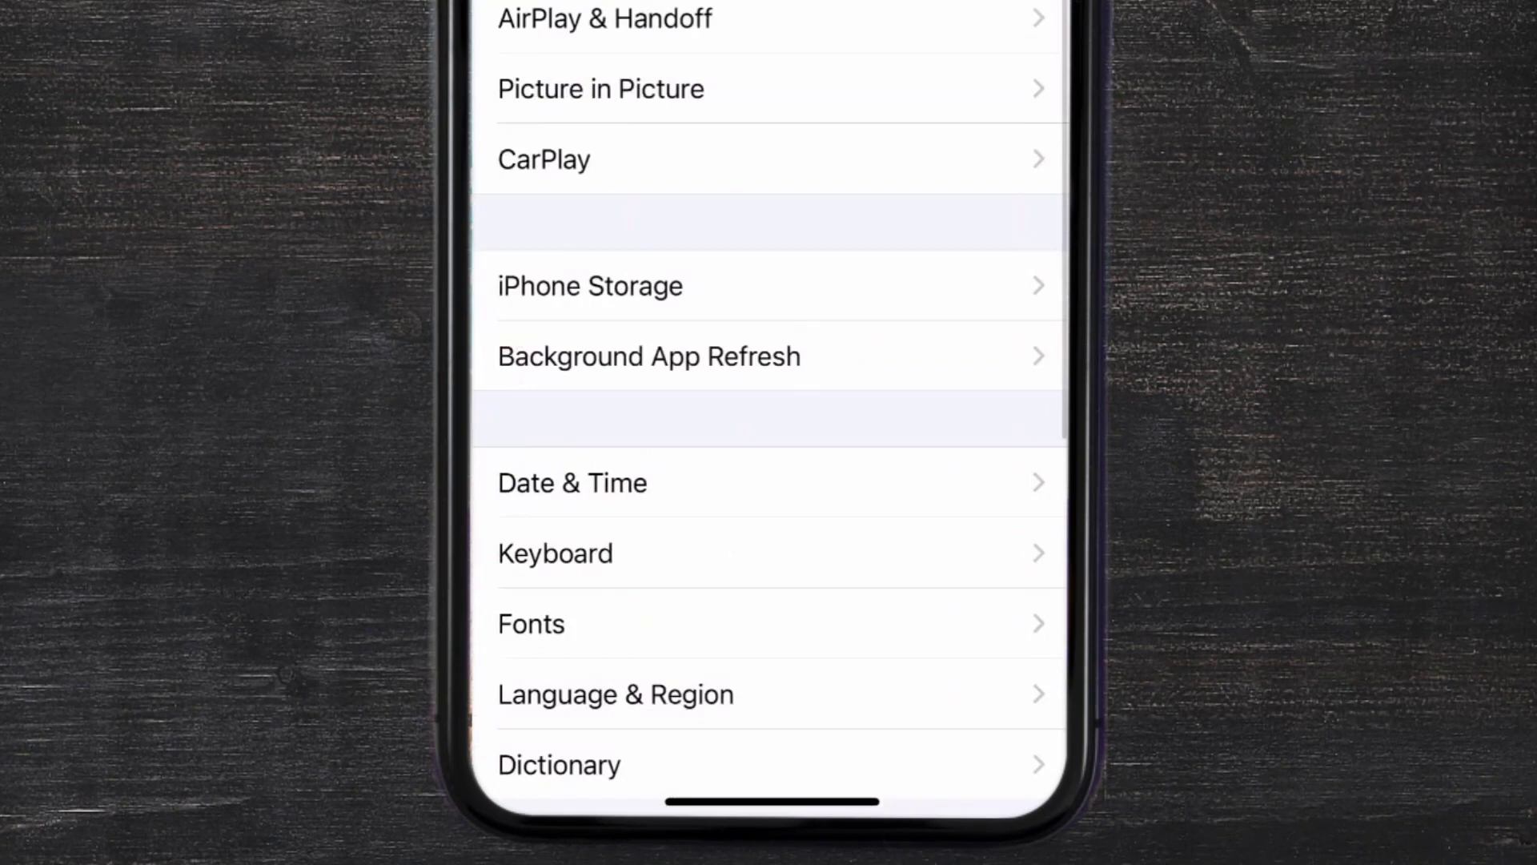
{"action": "left_click", "coordinate": [590, 285]}
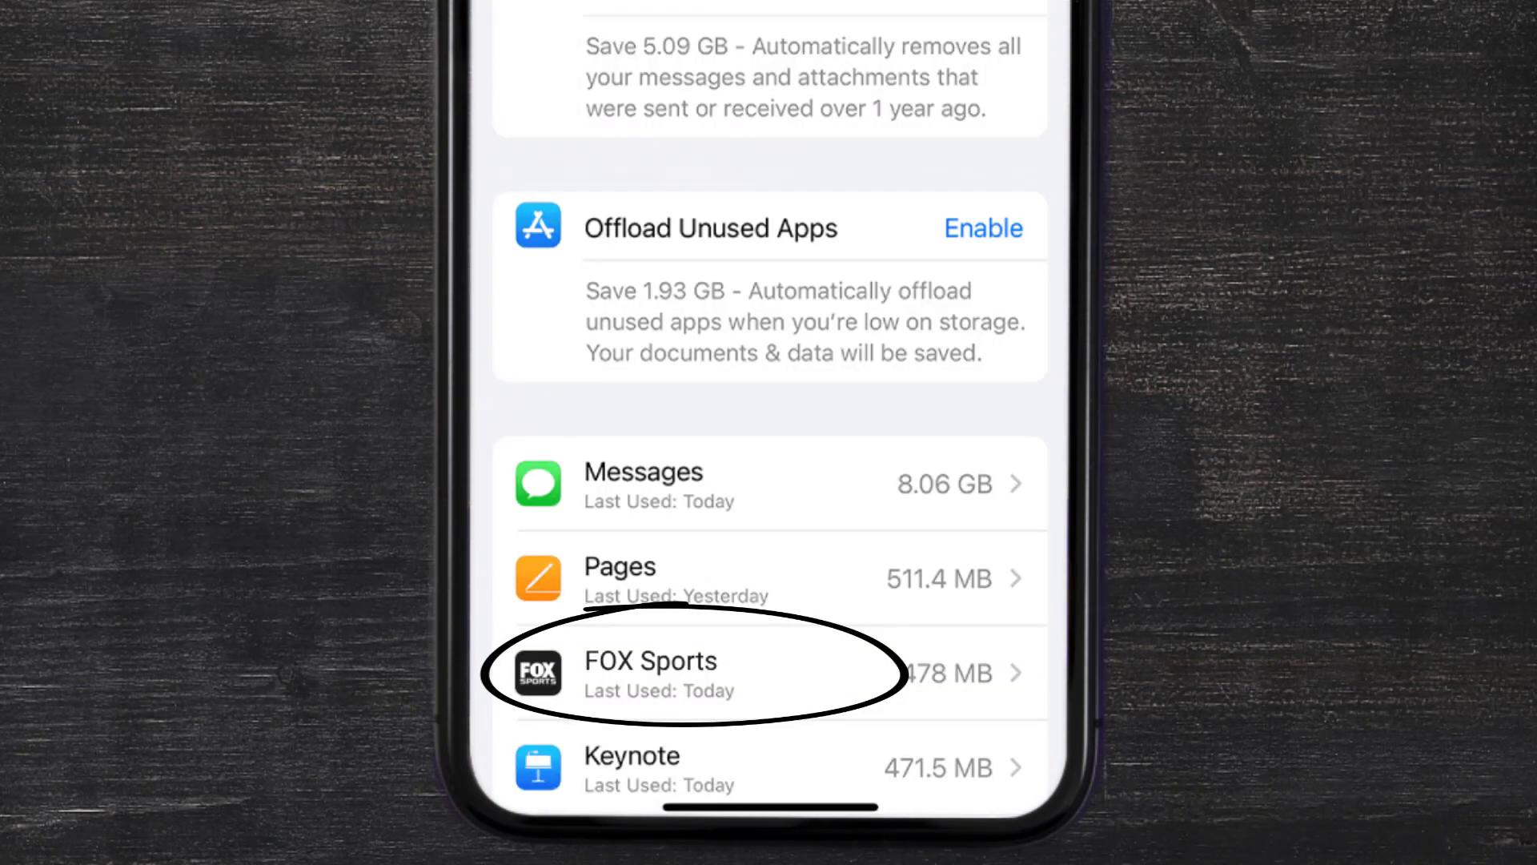
{"action": "left_click", "coordinate": [650, 674]}
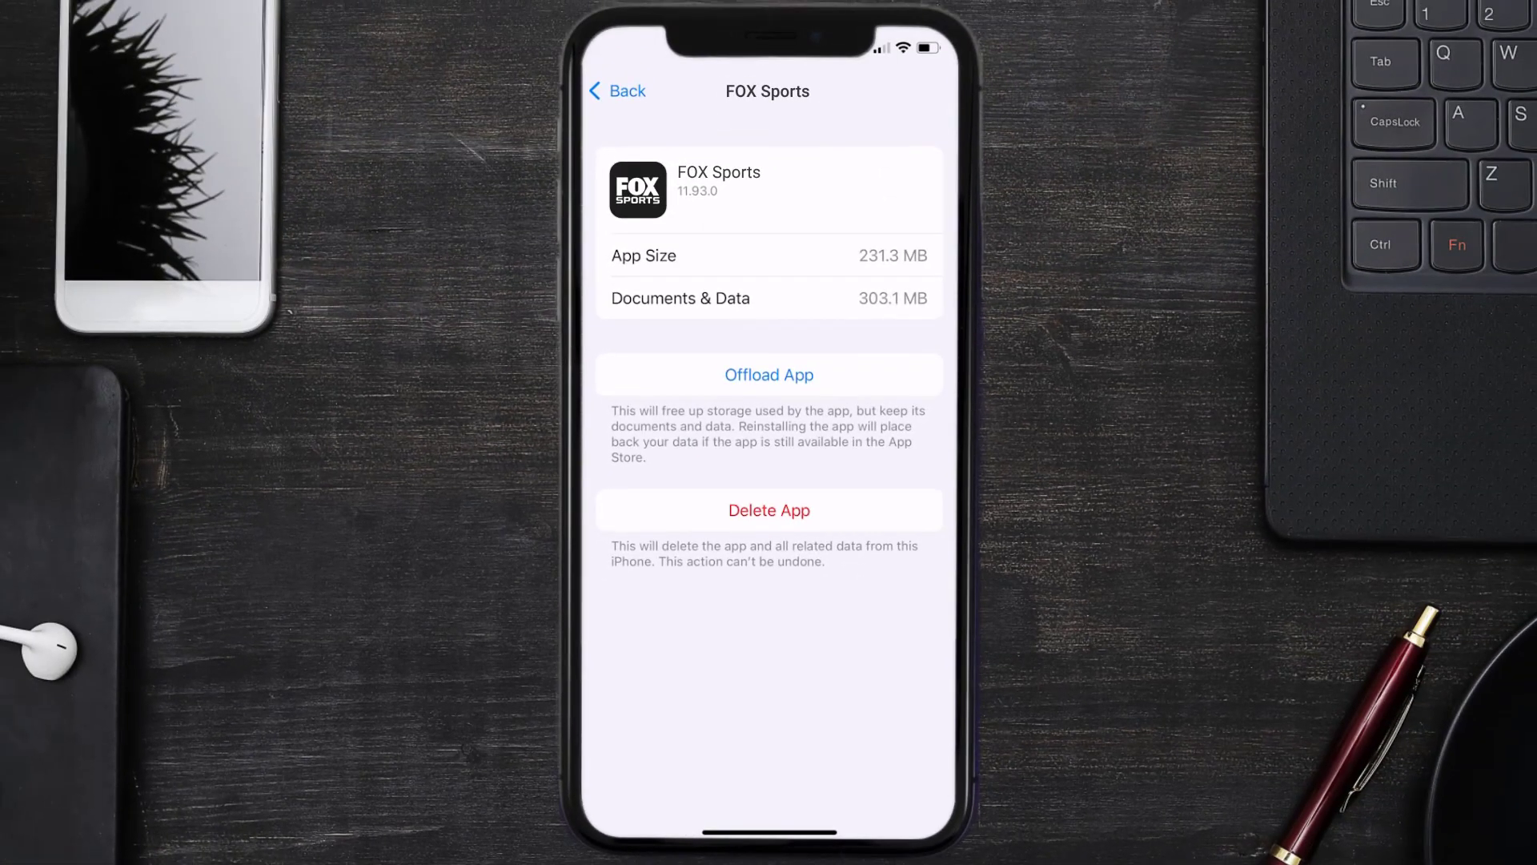
- Offload FOX Sports, confirming the sheet, then reinstall it keeping its data
{"action": "left_click", "coordinate": [769, 374]}
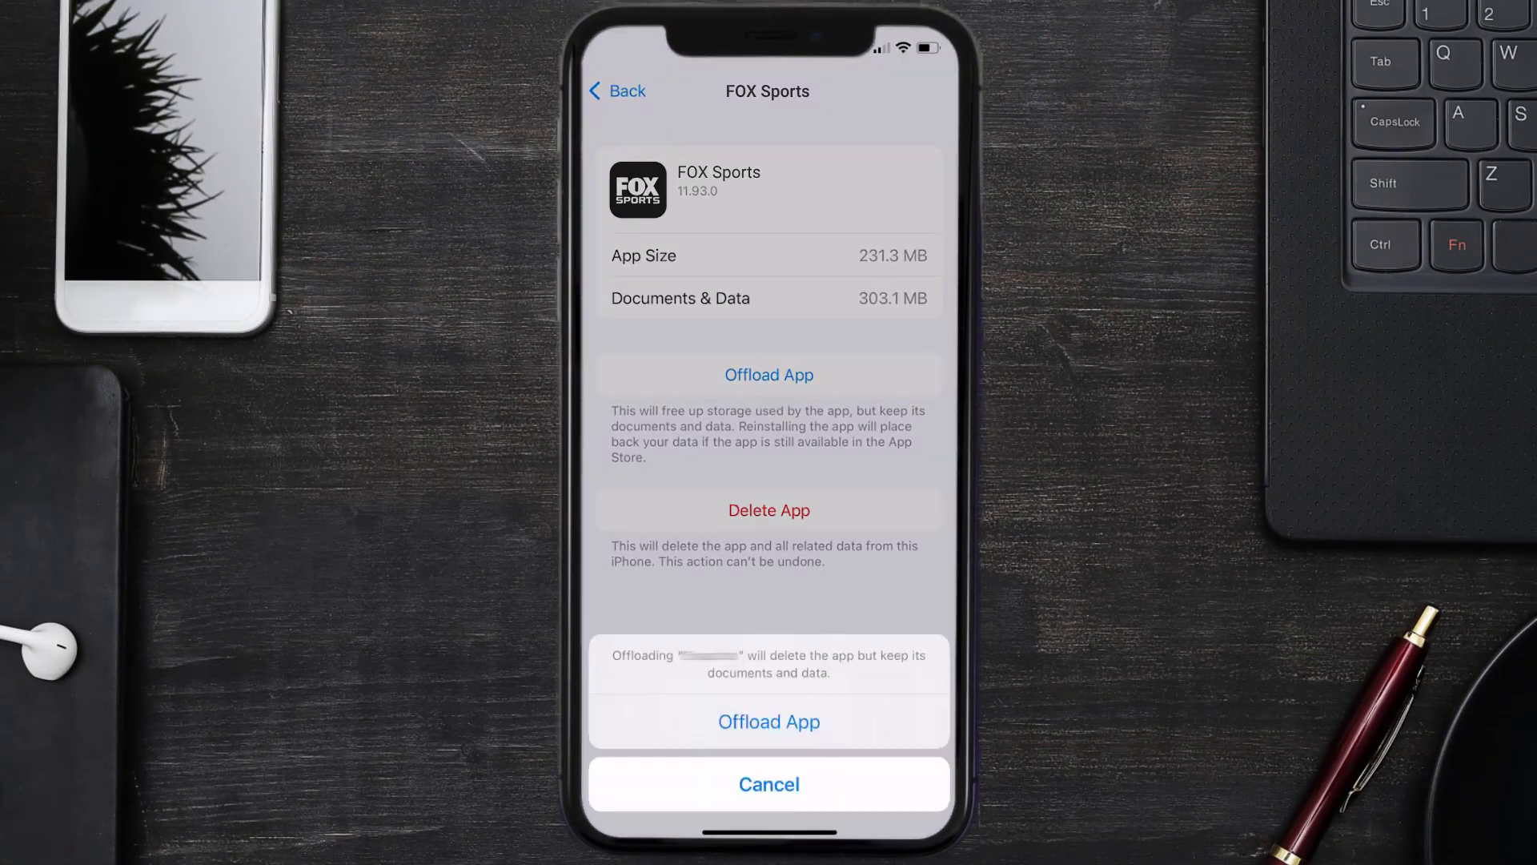
{"action": "left_click", "coordinate": [769, 720]}
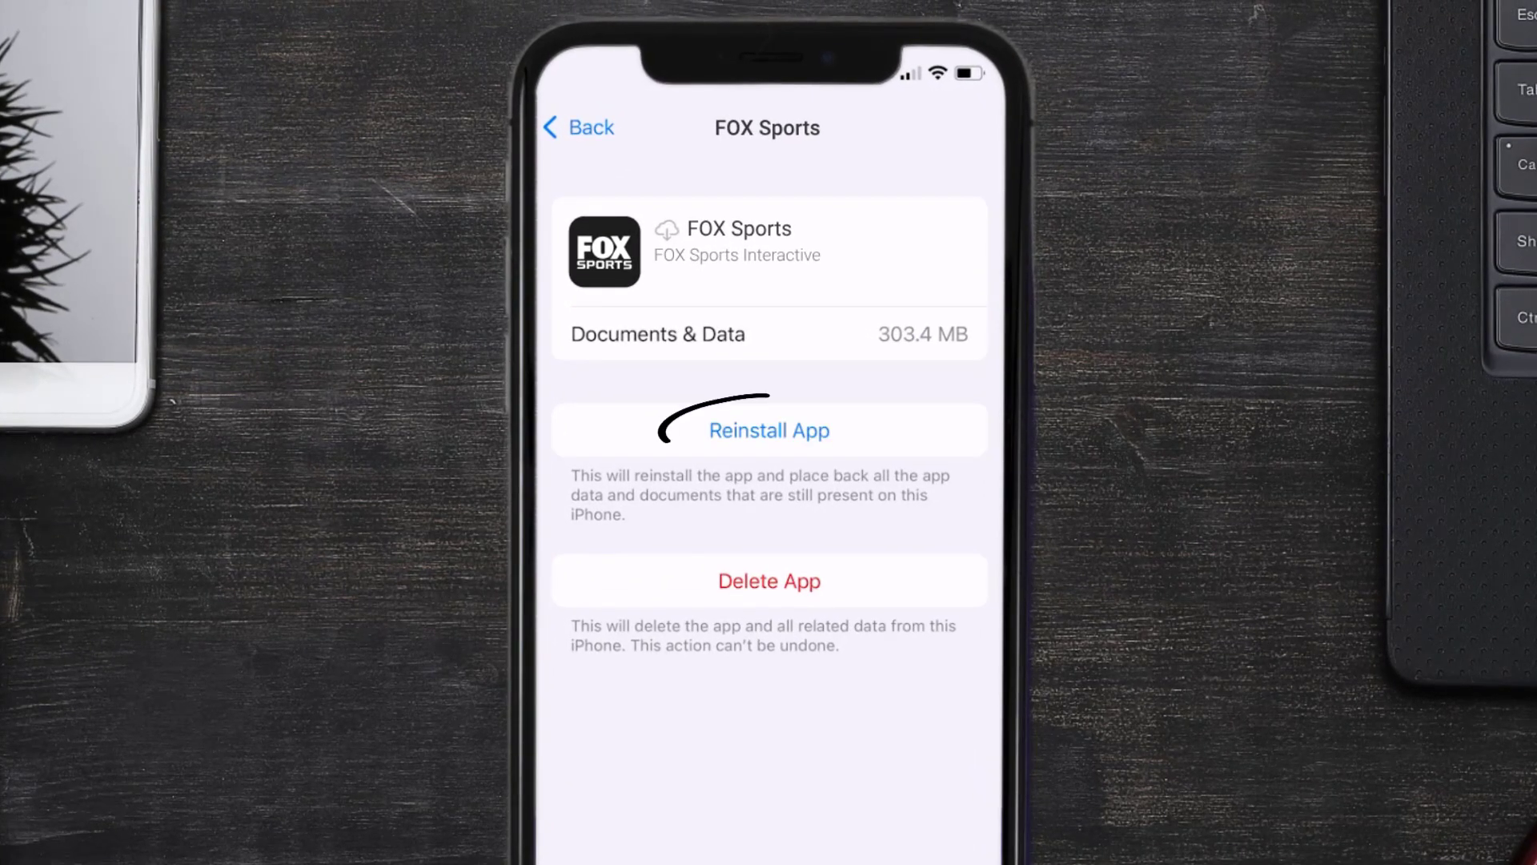
{"action": "left_click", "coordinate": [769, 429]}
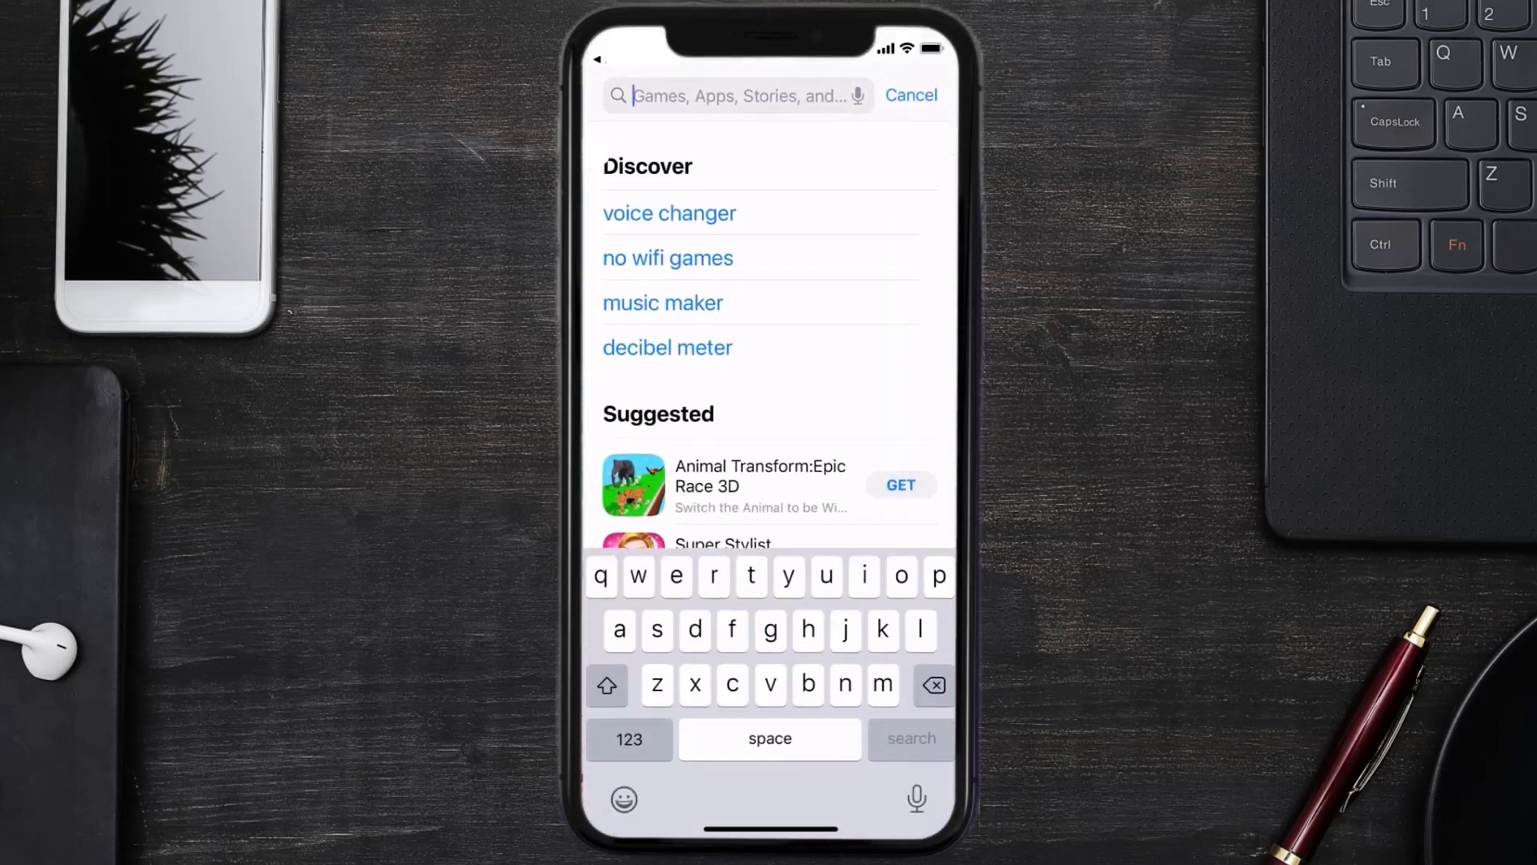
- Search App Store for 'FOX Sports' and download FOX Sports: Watch Live again
{"action": "type", "text": "FOX Sports"}
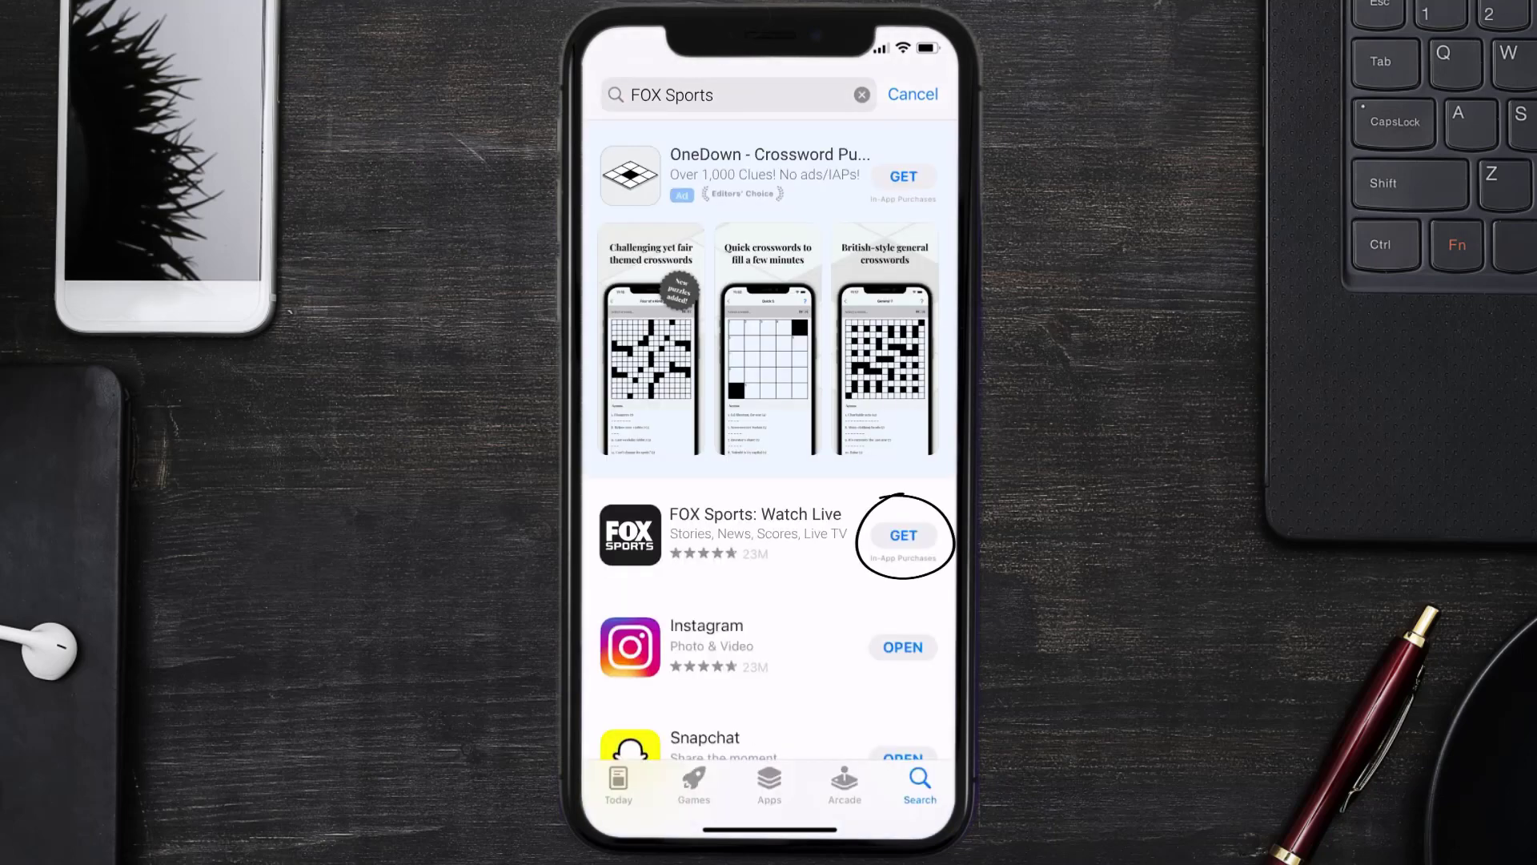
{"action": "left_click", "coordinate": [902, 535]}
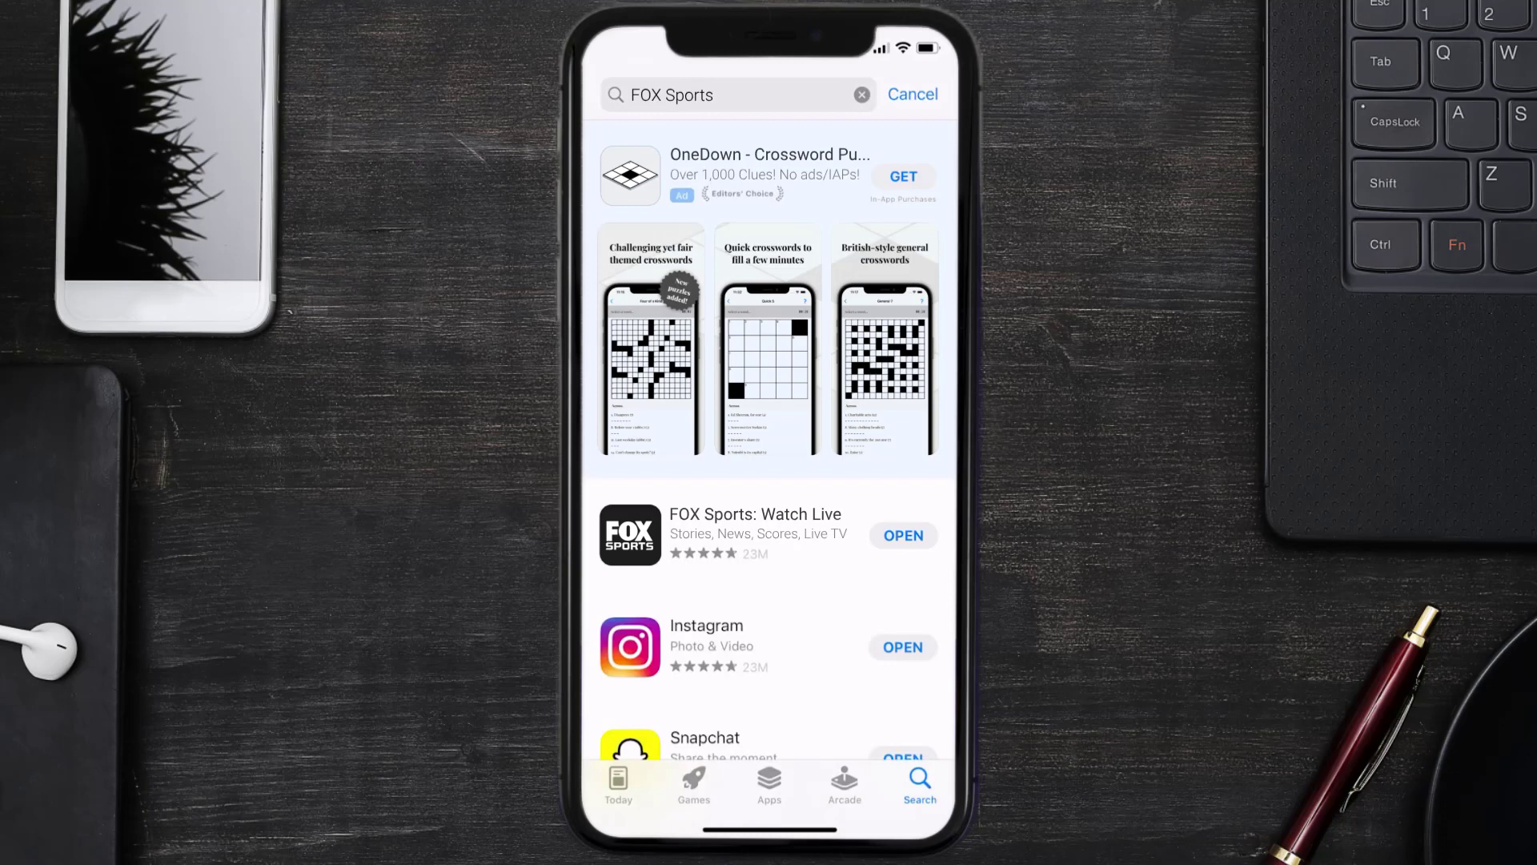